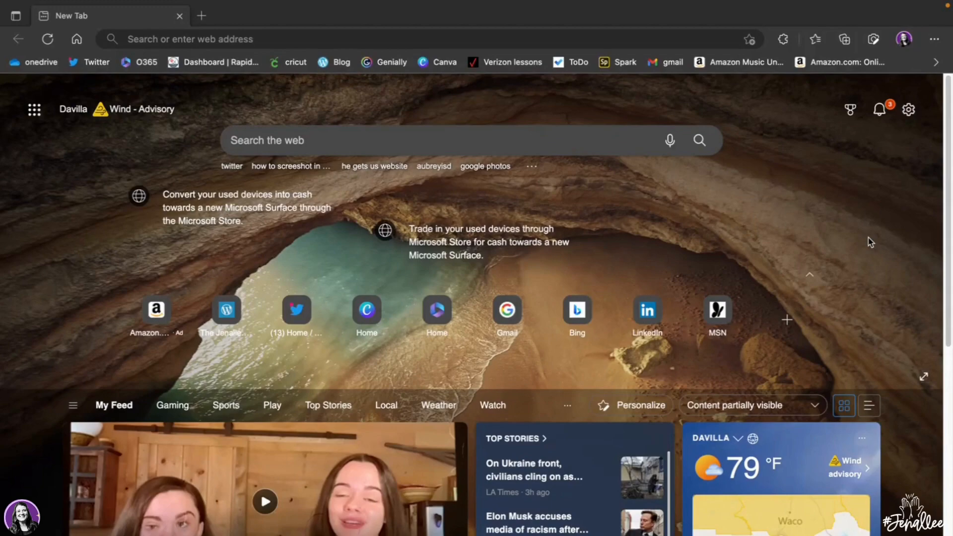
mouse_move(943, 56)
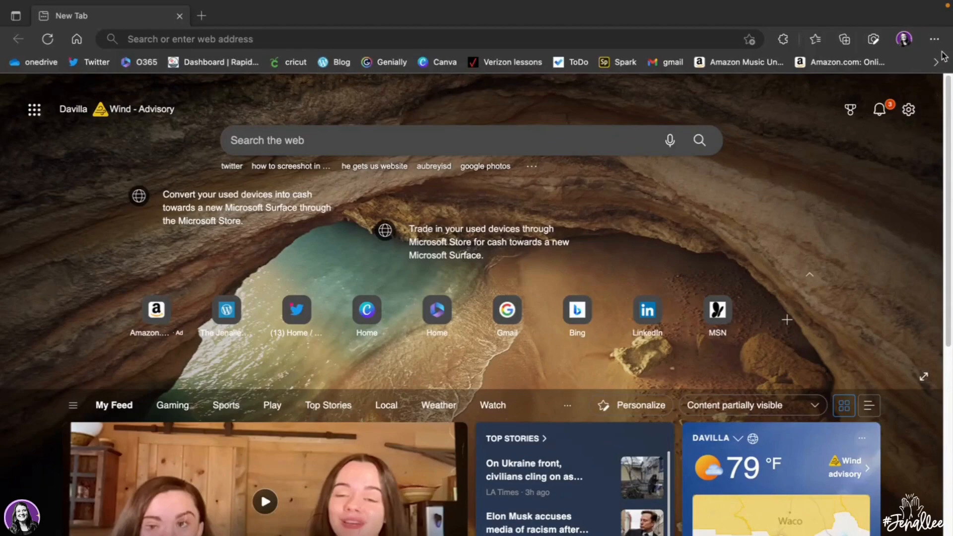
Go to Edge Settings from the … menu, landing on the profiles section.
left_click(934, 38)
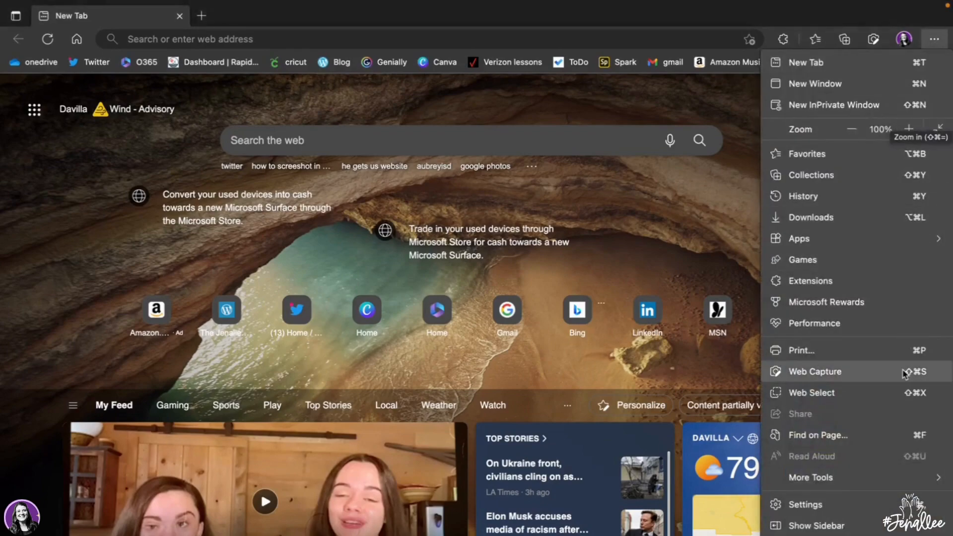
left_click(805, 504)
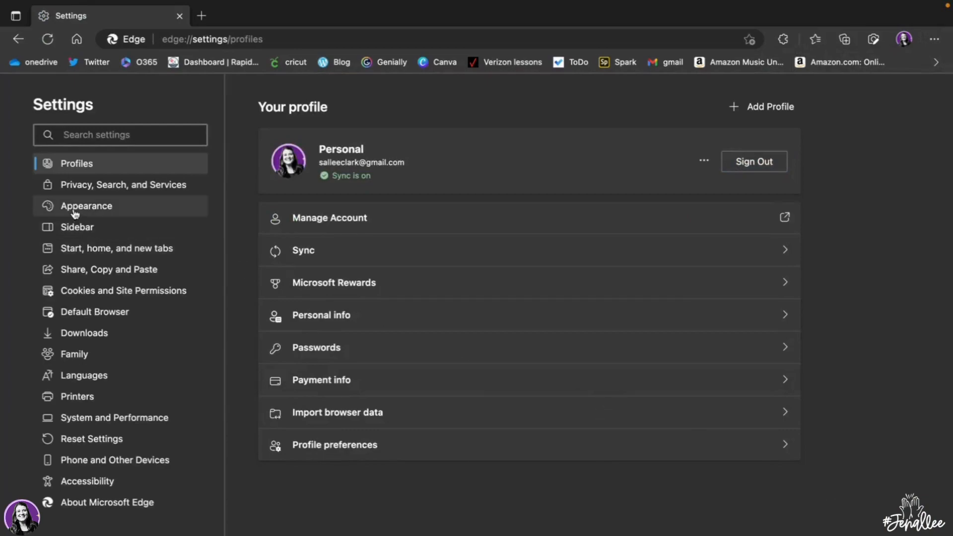
mouse_move(108, 212)
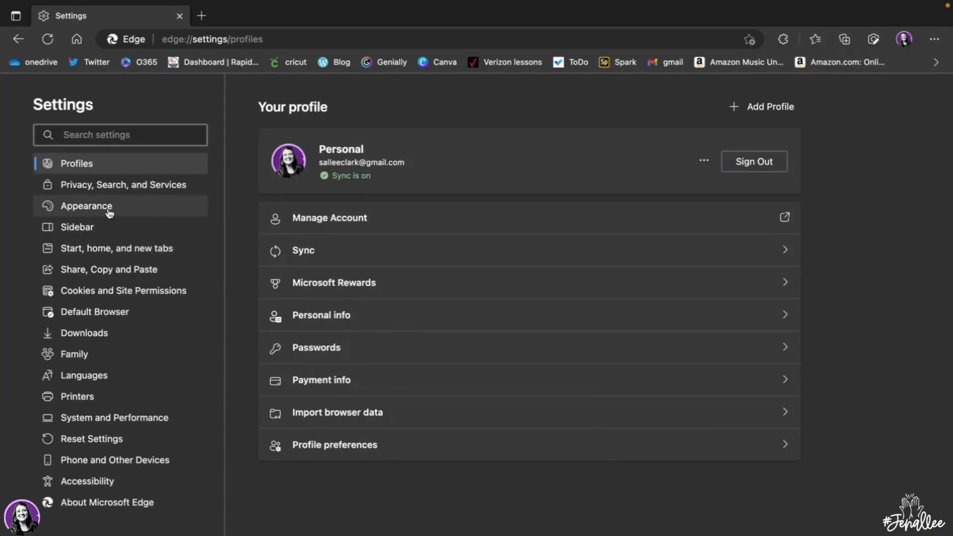
In Appearance settings, set overall appearance to Light, then Dark.
left_click(87, 205)
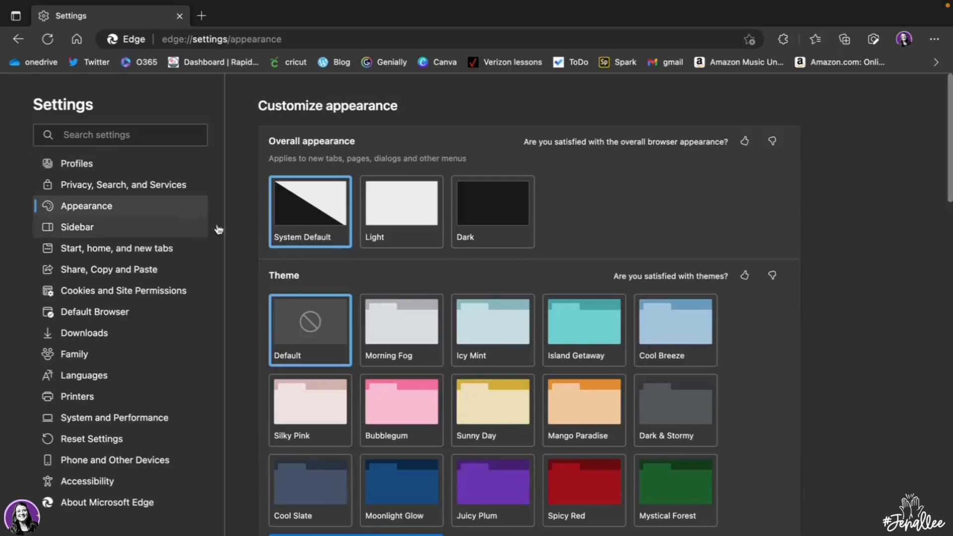
mouse_move(312, 209)
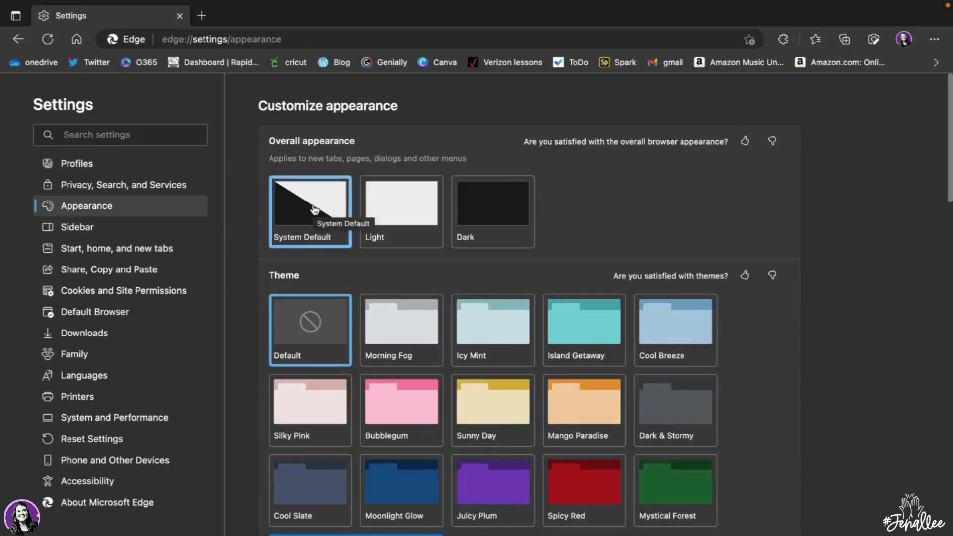
mouse_move(326, 210)
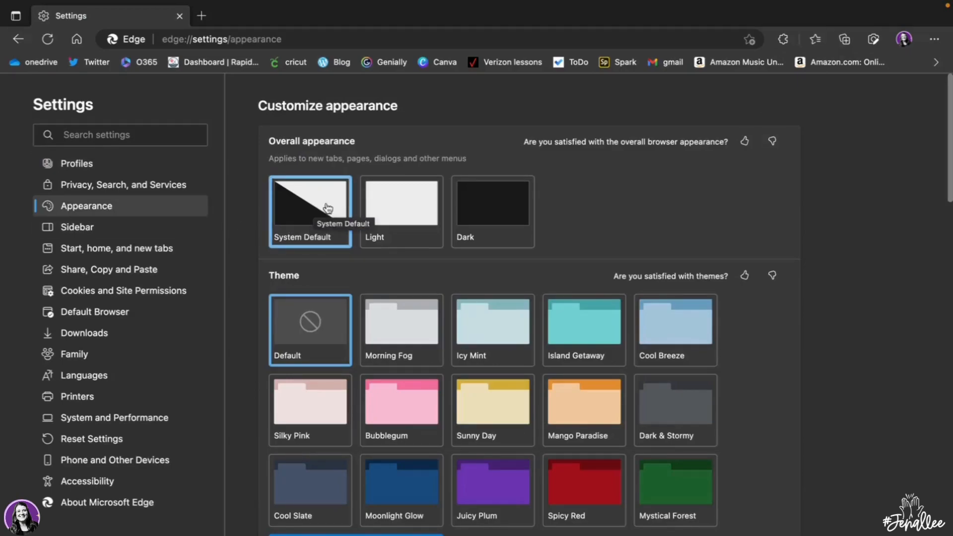
left_click(401, 202)
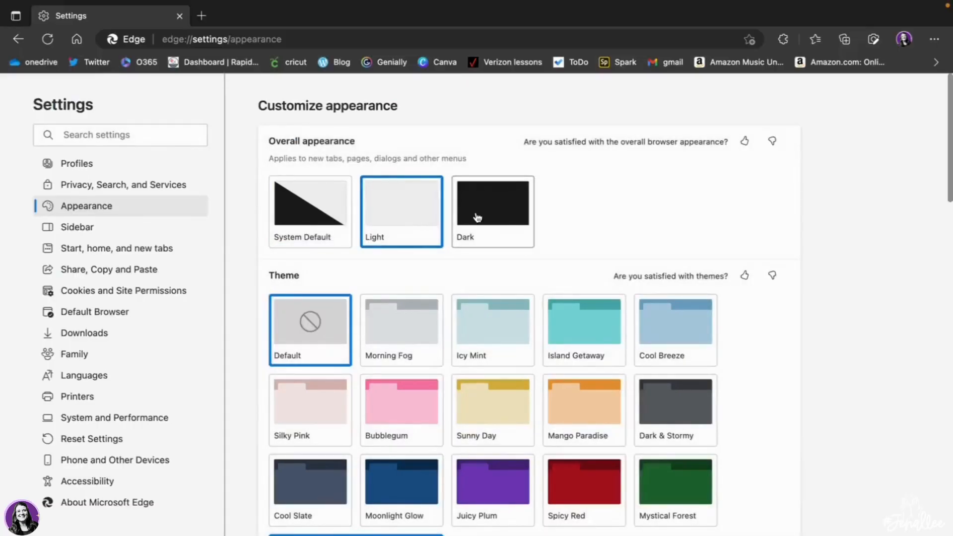
left_click(492, 202)
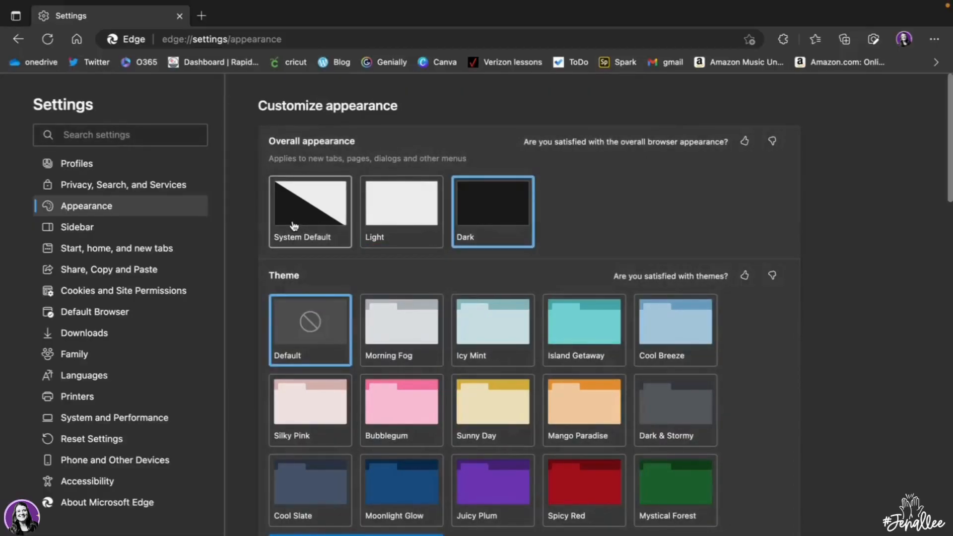
Return appearance to System default and apply Juicy Plum, then Island Getaway theme.
left_click(309, 210)
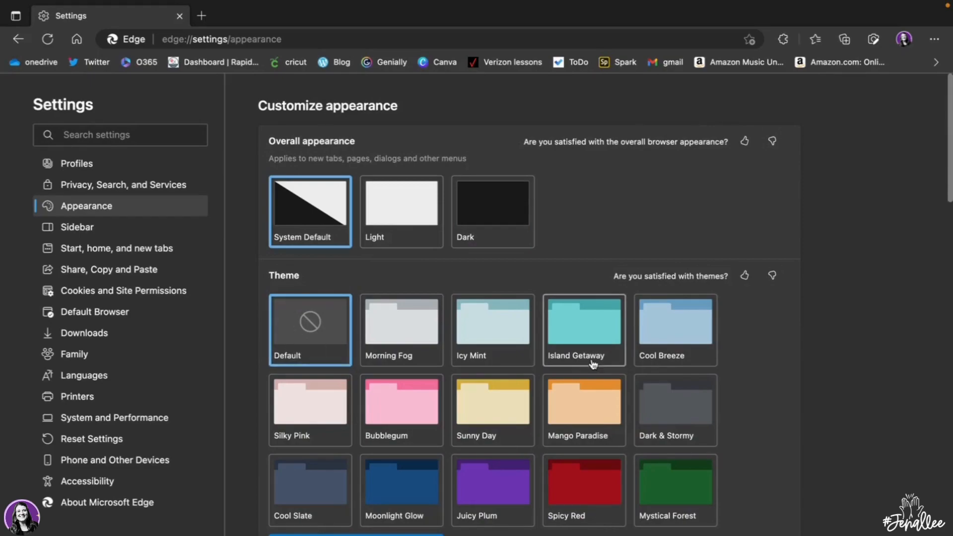
left_click(492, 484)
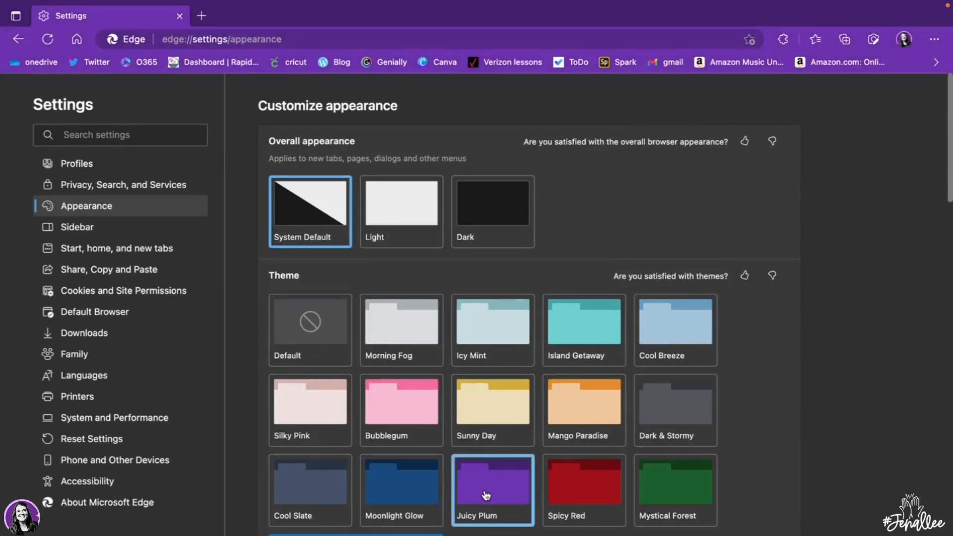
left_click(582, 489)
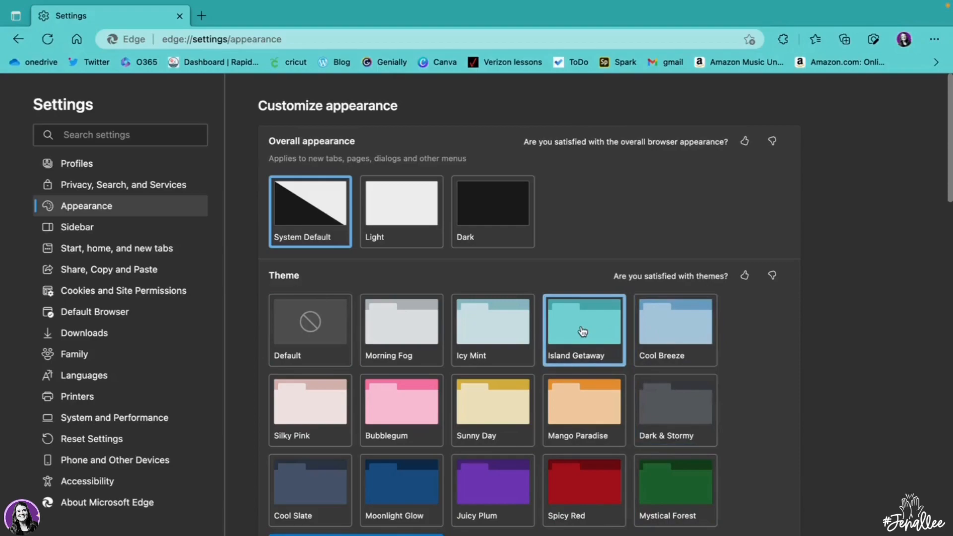
mouse_move(480, 239)
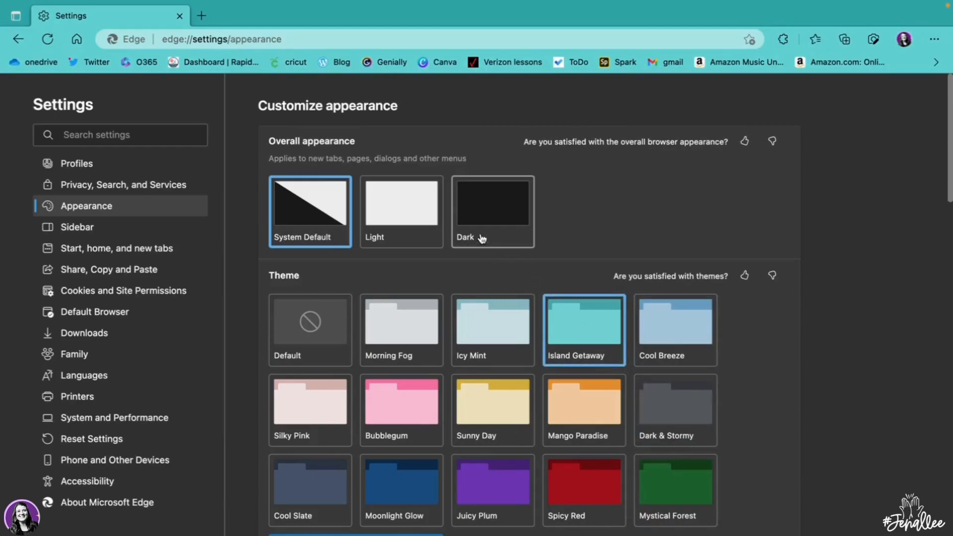